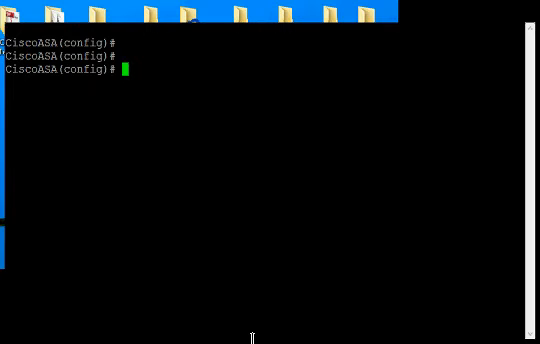
Run 'sh run' and page through interfaces, access lists, NAT and crypto settings
{"action": "type", "text": "sh run"}
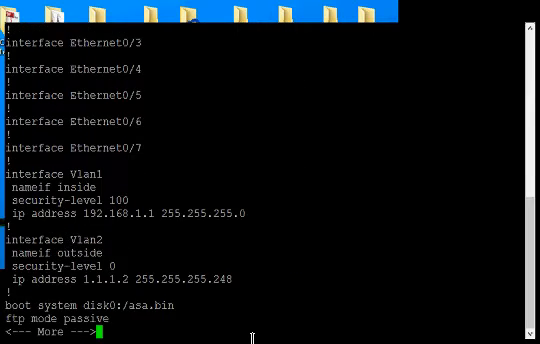
{"action": "key", "text": "space"}
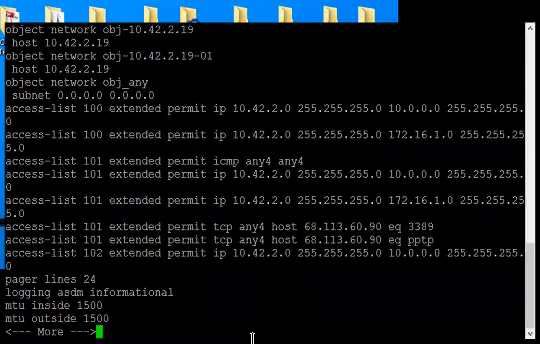
{"action": "key", "text": "space"}
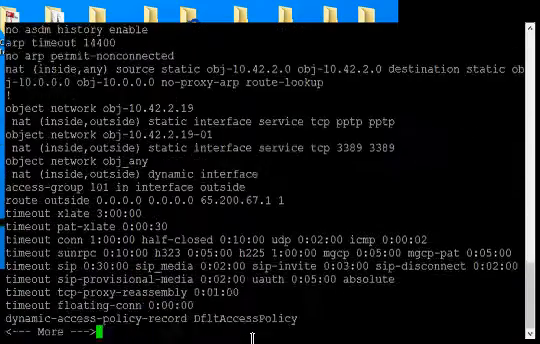
{"action": "key", "text": "space"}
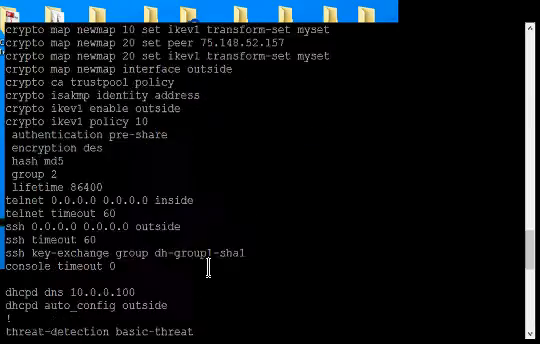
Scroll down to the end of the running-config output at the prompt
{"action": "scroll", "scroll_direction": "down", "scroll_amount": 3}
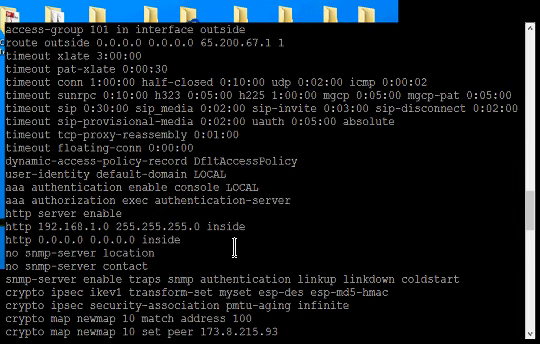
{"action": "scroll", "scroll_direction": "down", "scroll_amount": 3}
{"action": "type", "text": "sh aaa"}
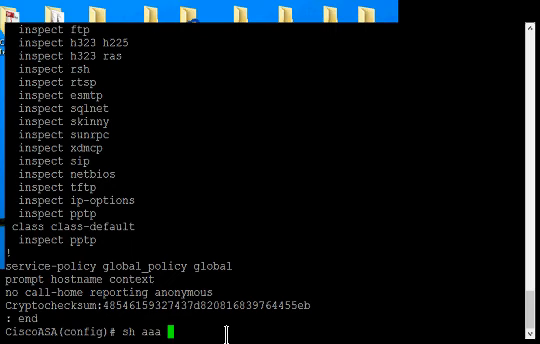
Query 'sh aaa ?' for kerberos and local options, then extend to 'sh aaa local'
{"action": "type", "text": "?"}
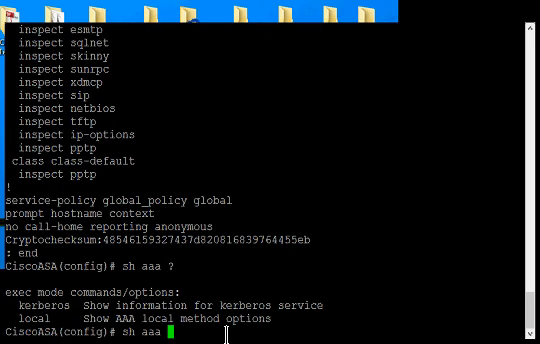
{"action": "type", "text": "local"}
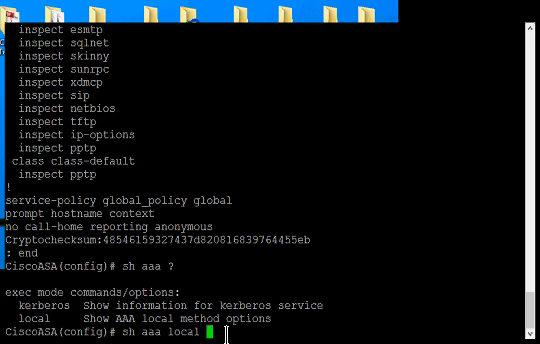